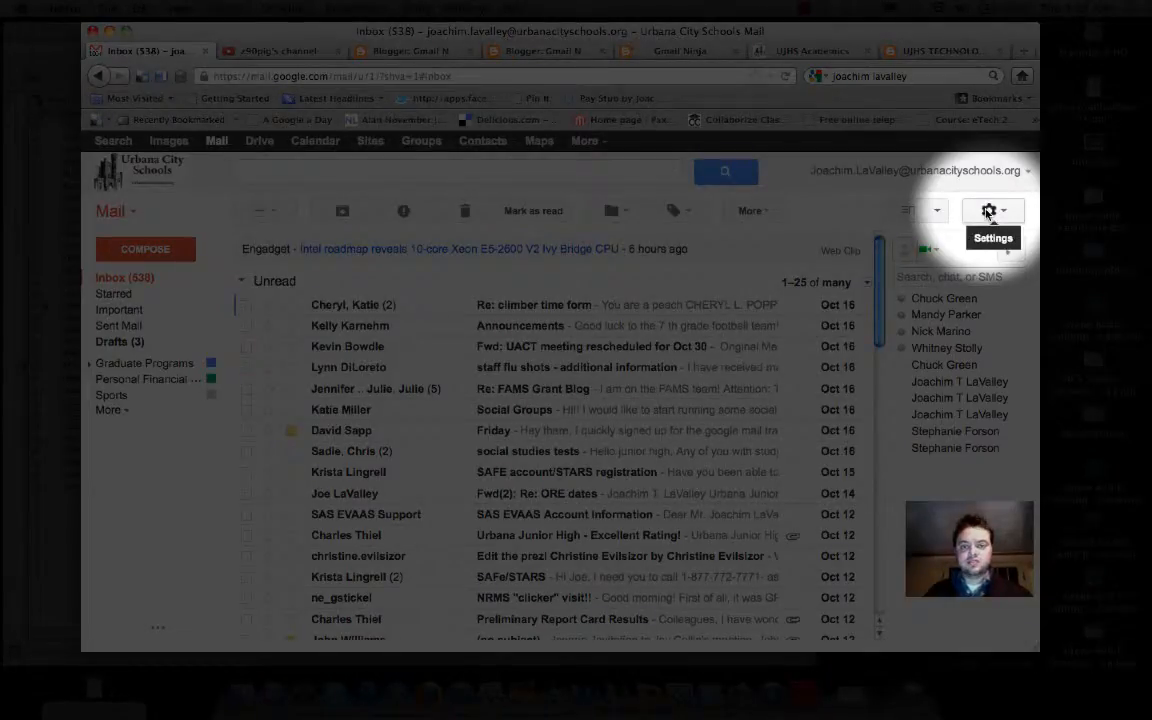
Step: Open Gmail's full Settings page from the gear menu
left_click(989, 210)
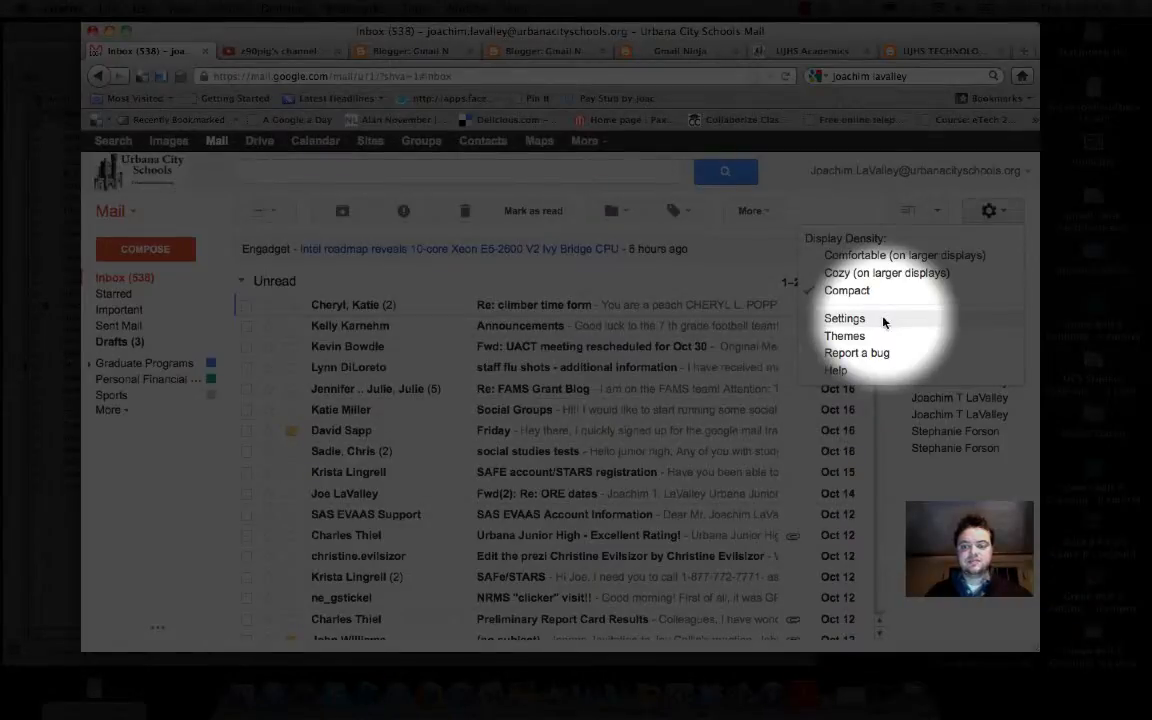
left_click(844, 318)
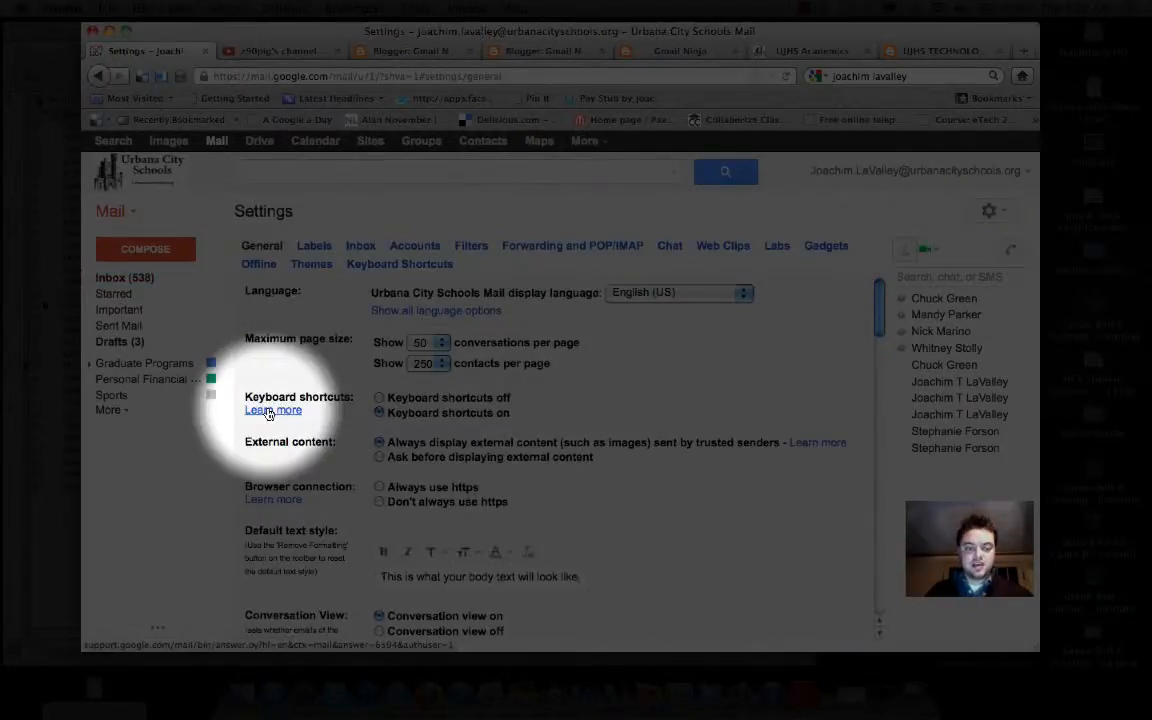
Step: Scroll down General settings past Undo Send to the My picture row
scroll("down", 3)
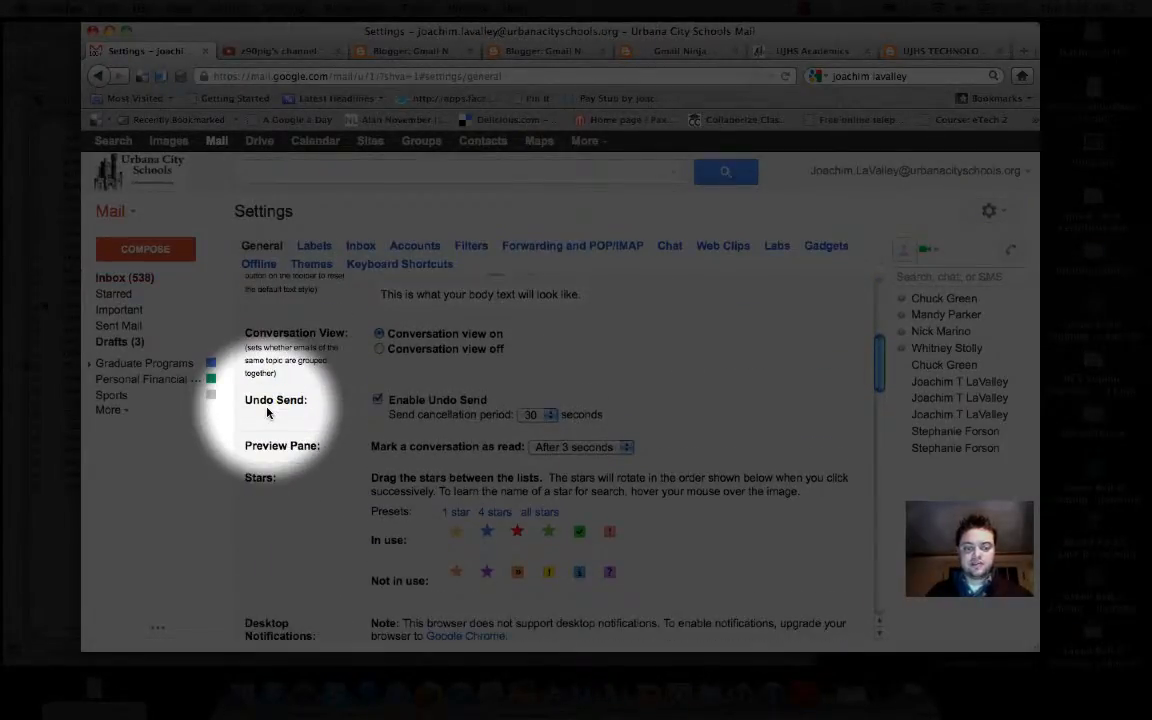
scroll("down", 3)
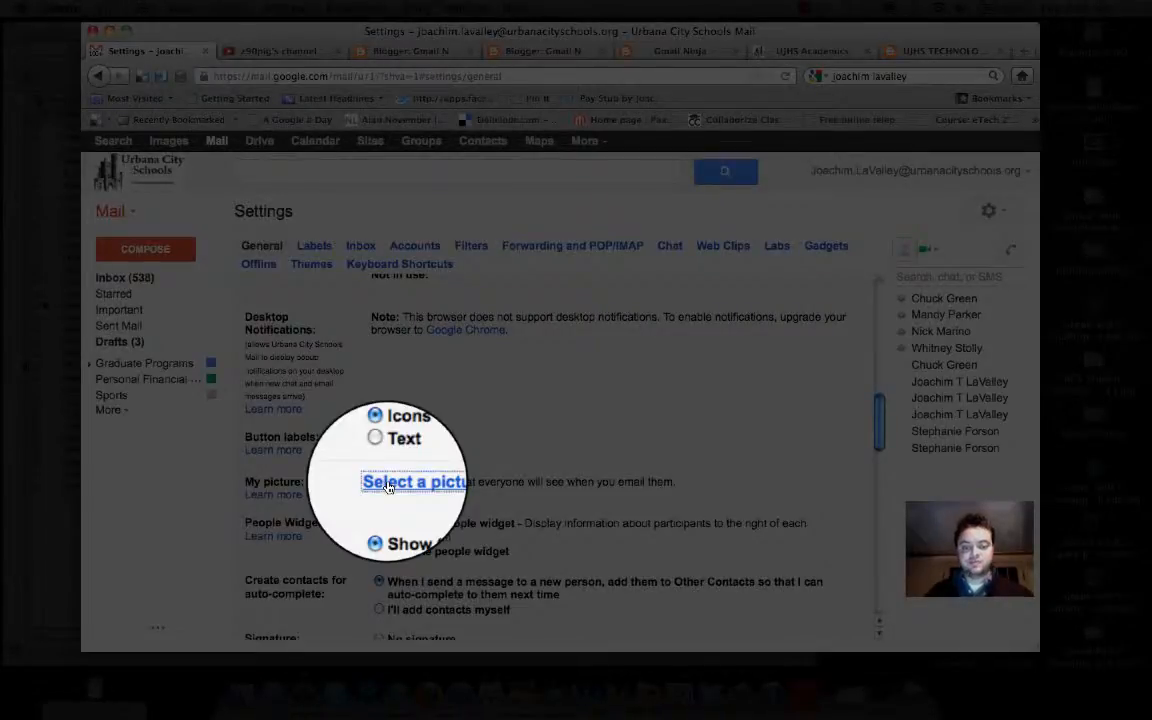
Step: Upload a photo file from the computer as the new profile picture
left_click(413, 481)
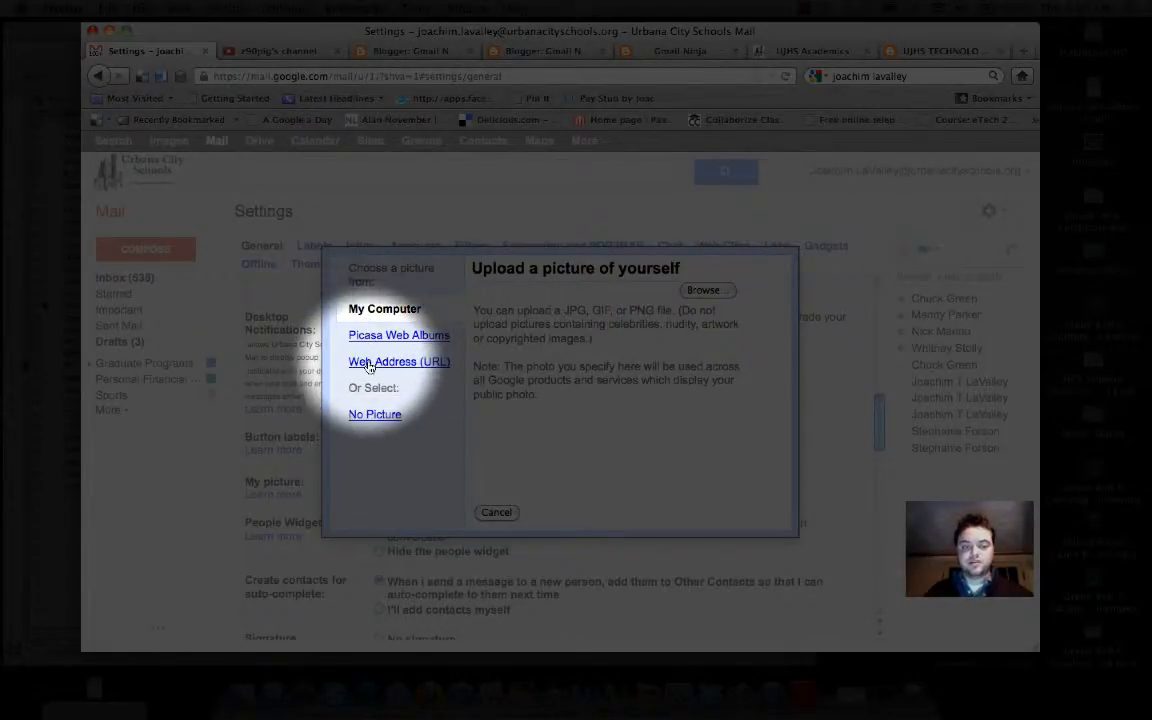
left_click(702, 290)
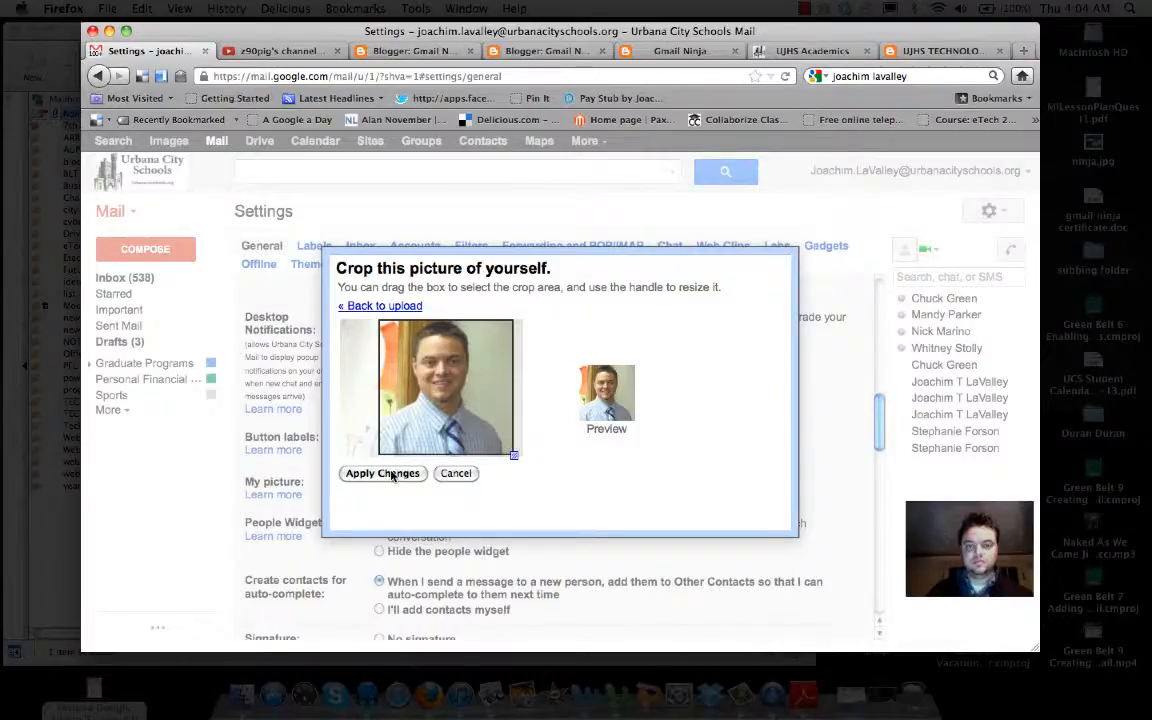
Step: Apply the face crop to set the uploaded photo as My picture
left_click(382, 473)
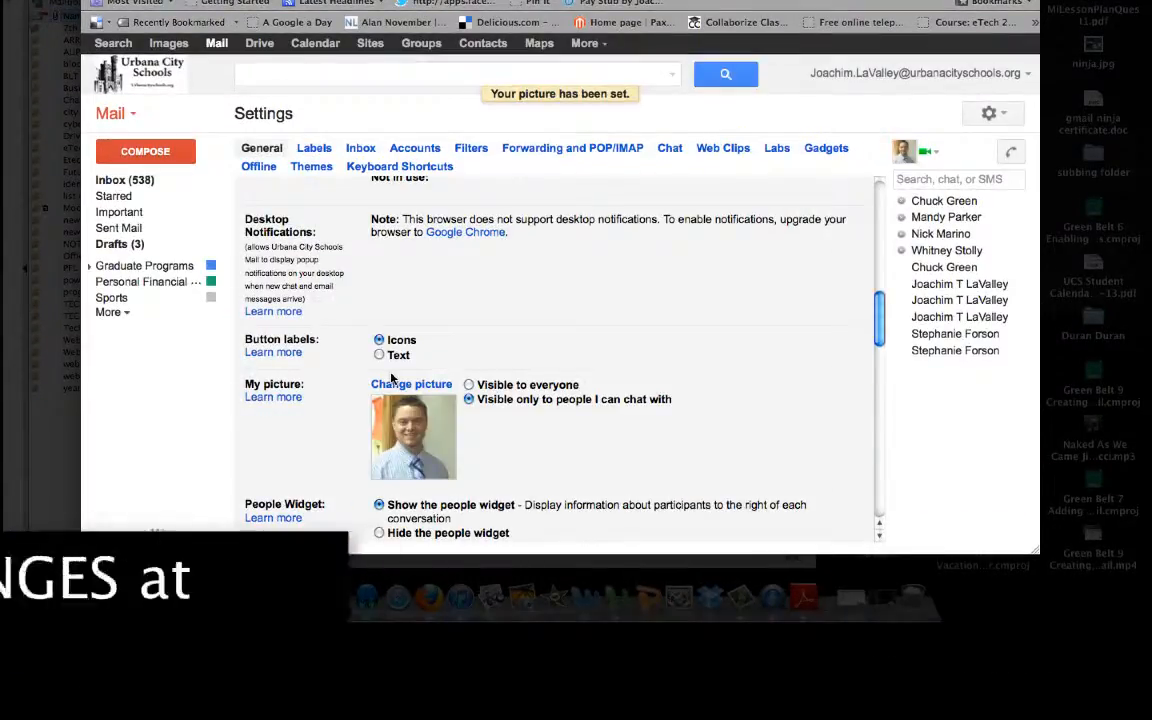